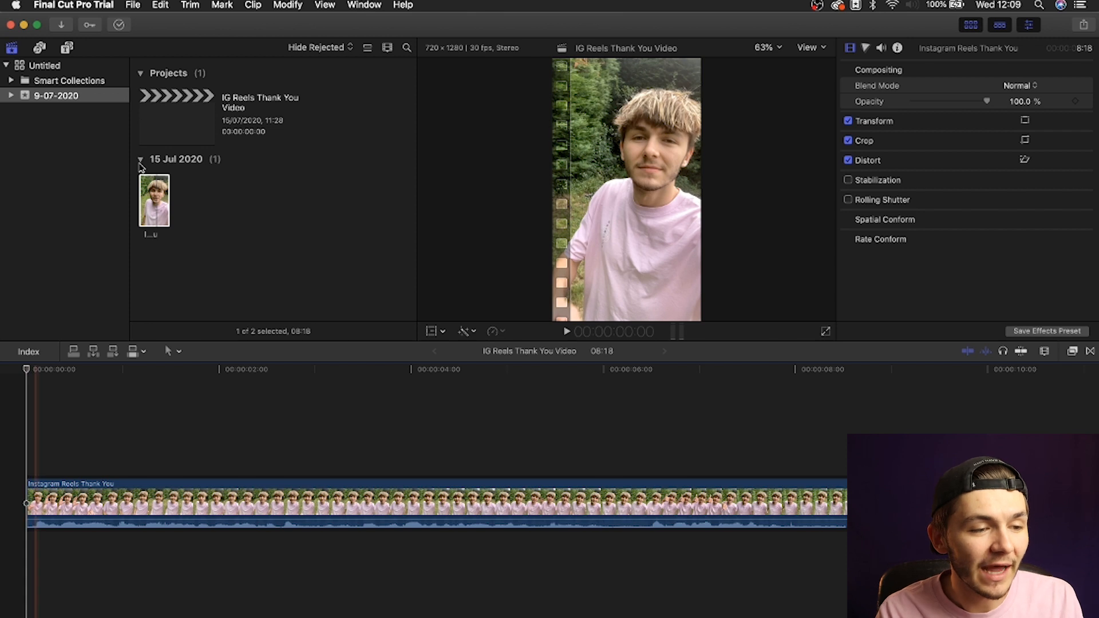
- Add a first caption reading "Hey Instagram Reels" at the start via Edit > Captions
{"action": "left_click", "coordinate": [160, 6]}
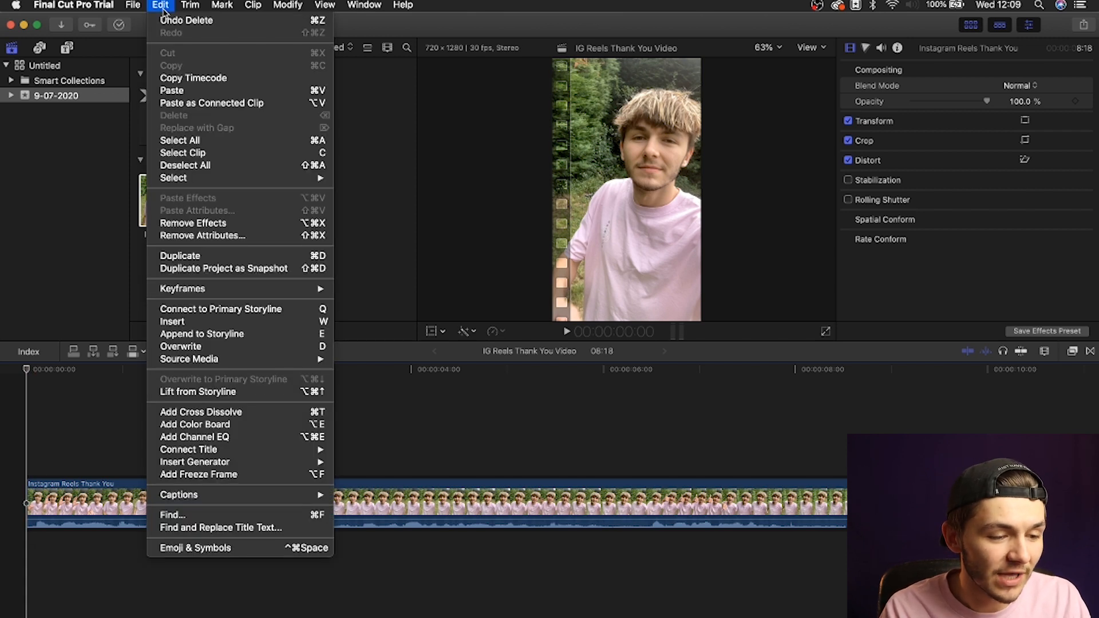
{"action": "mouse_move", "coordinate": [179, 495]}
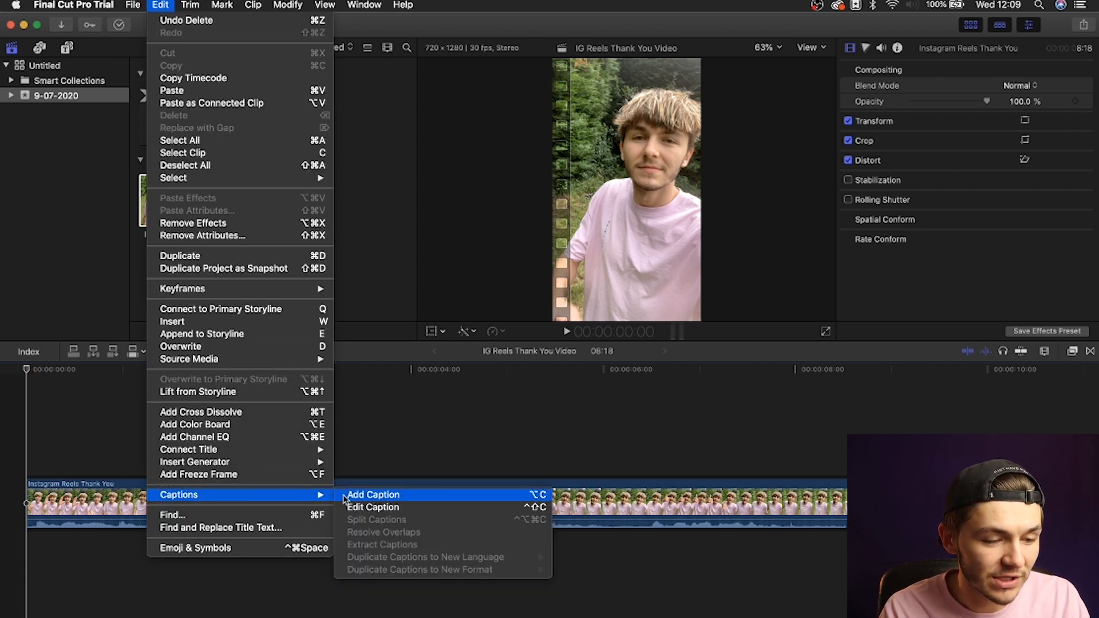
{"action": "left_click", "coordinate": [372, 494]}
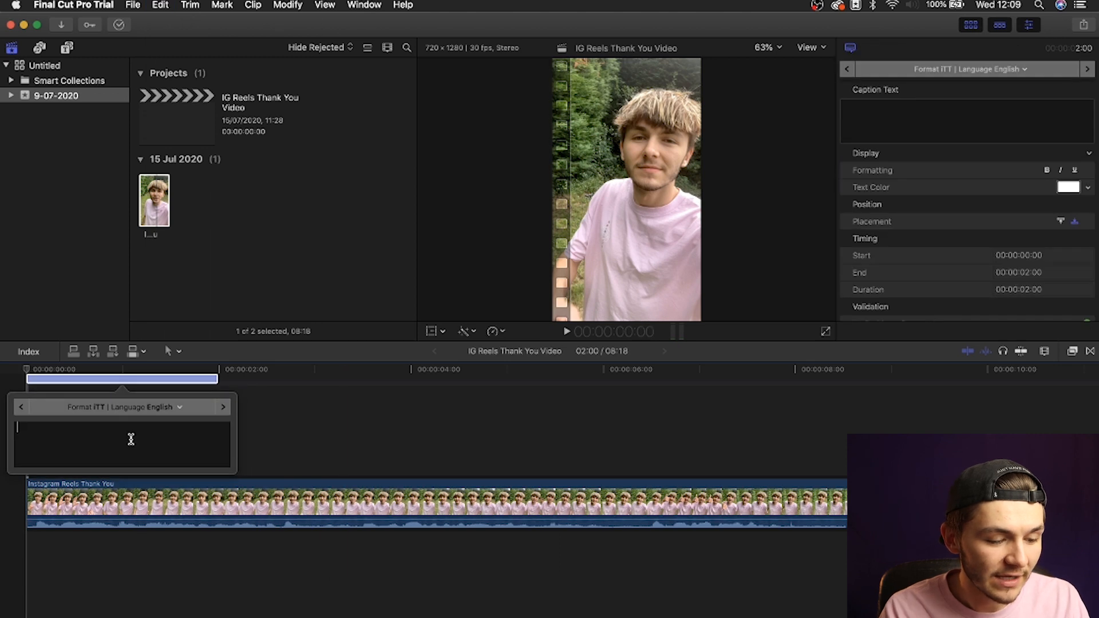
{"action": "type", "text": "Hey"}
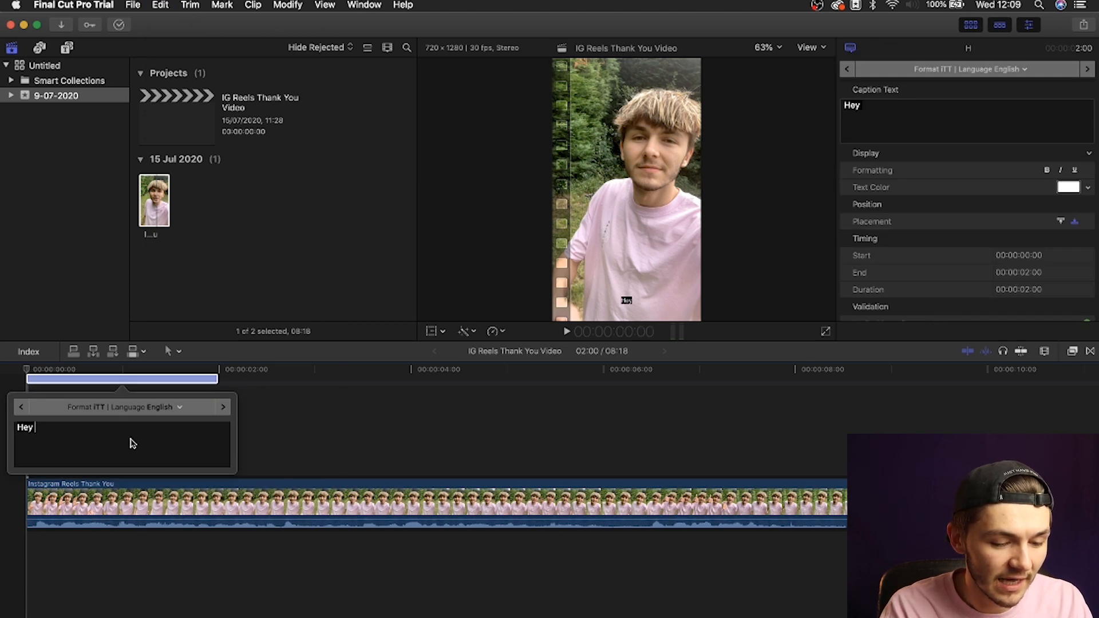
{"action": "type", "text": "Instagram Reels, Alec Here"}
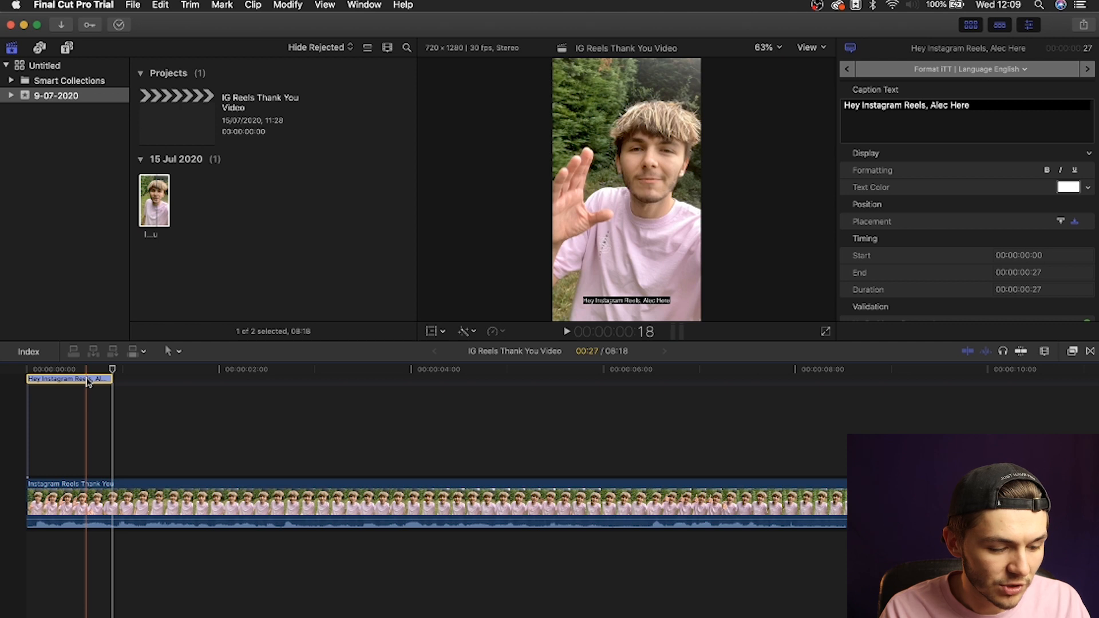
- Extend the opening caption's end handle so it covers the whole greeting
{"action": "left_click_drag", "start_coordinate": [66, 379], "coordinate": [151, 378]}
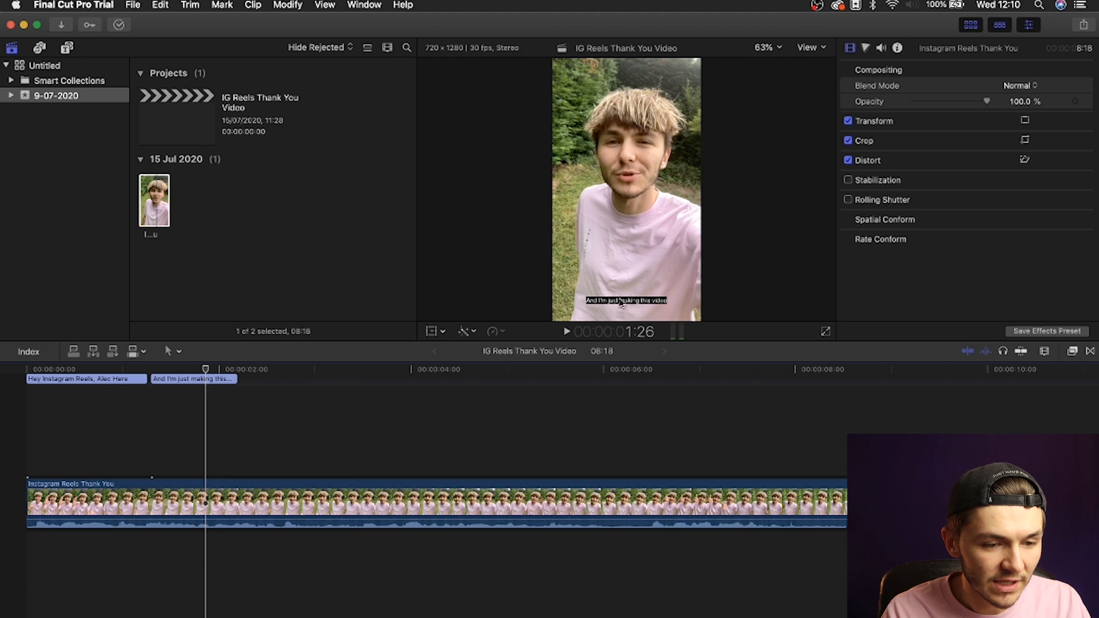
{"action": "mouse_move", "coordinate": [363, 364]}
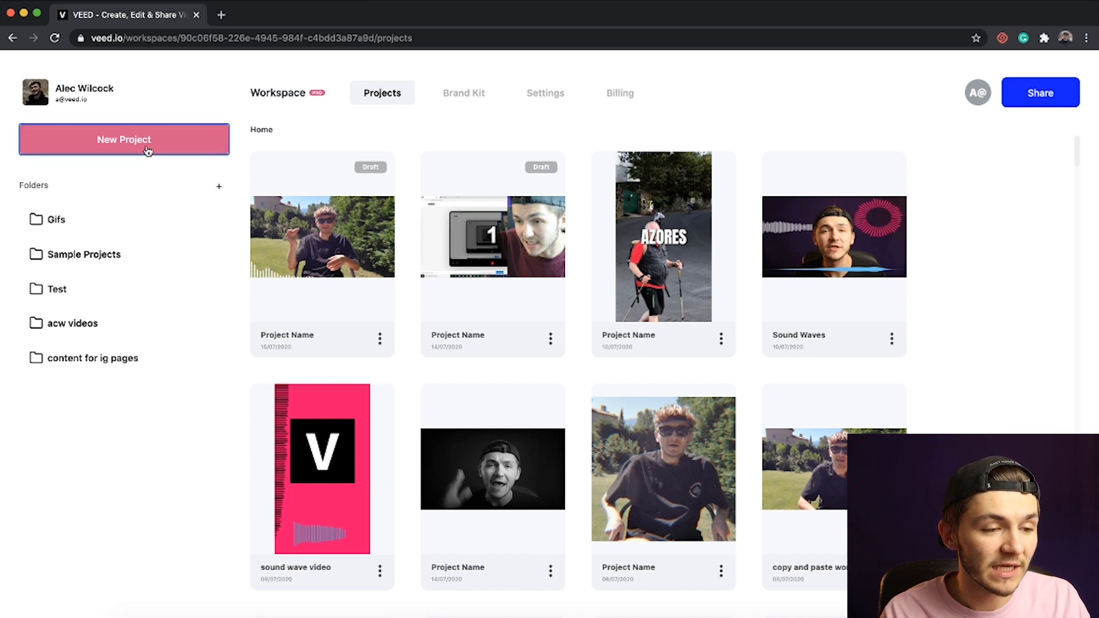
- Create a new VEED project and upload the 8.6-second vertical talking-head clip
{"action": "left_click", "coordinate": [123, 139]}
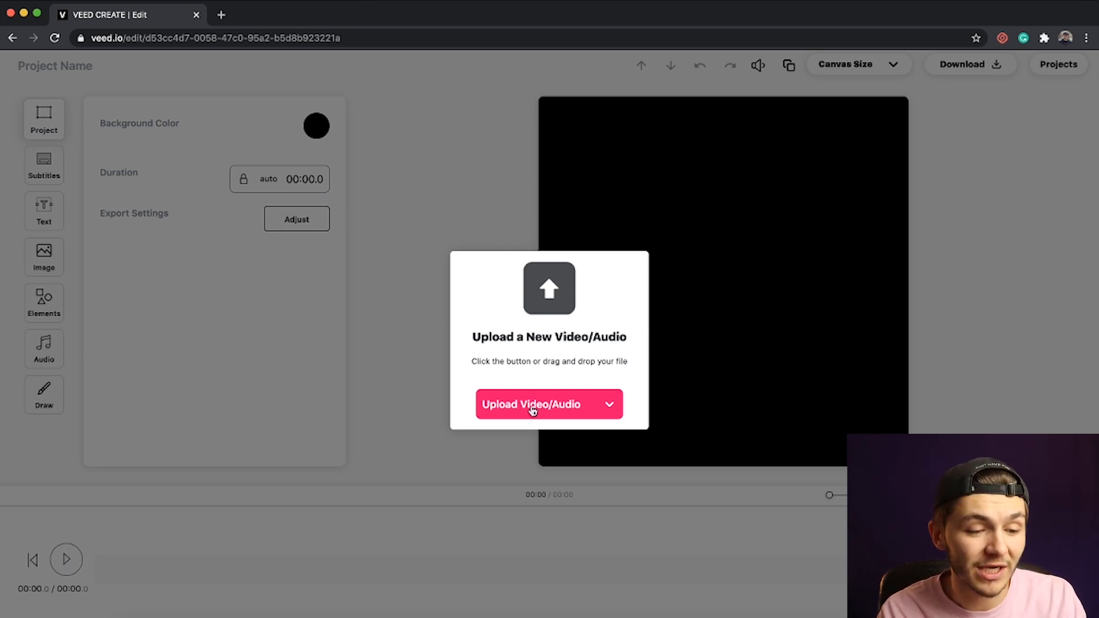
{"action": "left_click", "coordinate": [538, 404]}
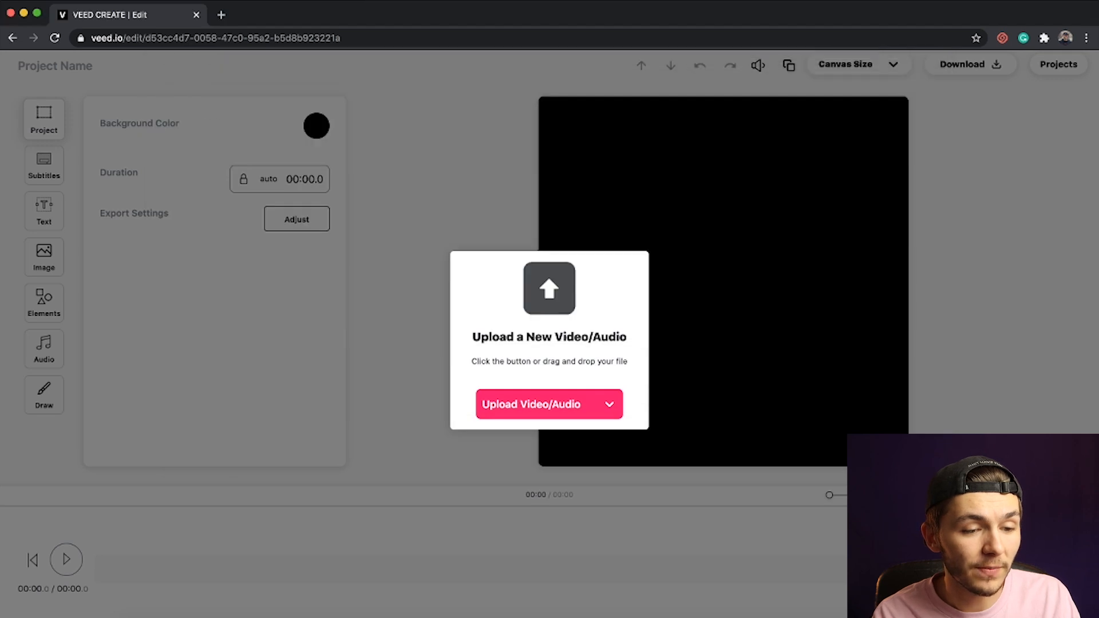
{"action": "left_click", "coordinate": [539, 404]}
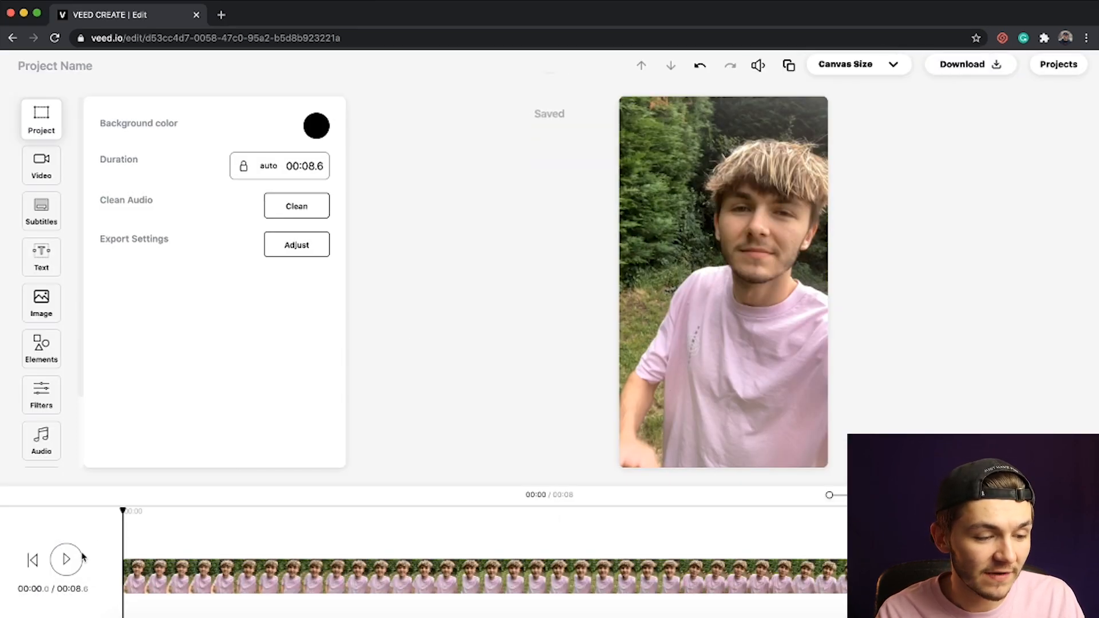
- Preview the uploaded clip, then show the Subtitles panel with English (United States) detection
{"action": "left_click", "coordinate": [66, 558]}
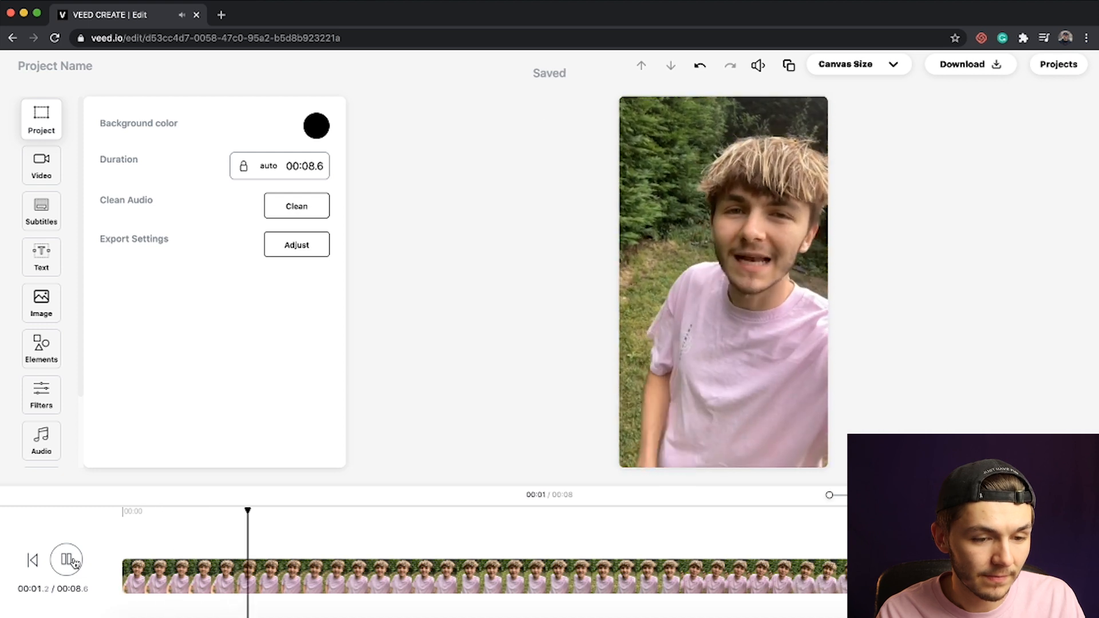
{"action": "left_click", "coordinate": [67, 559]}
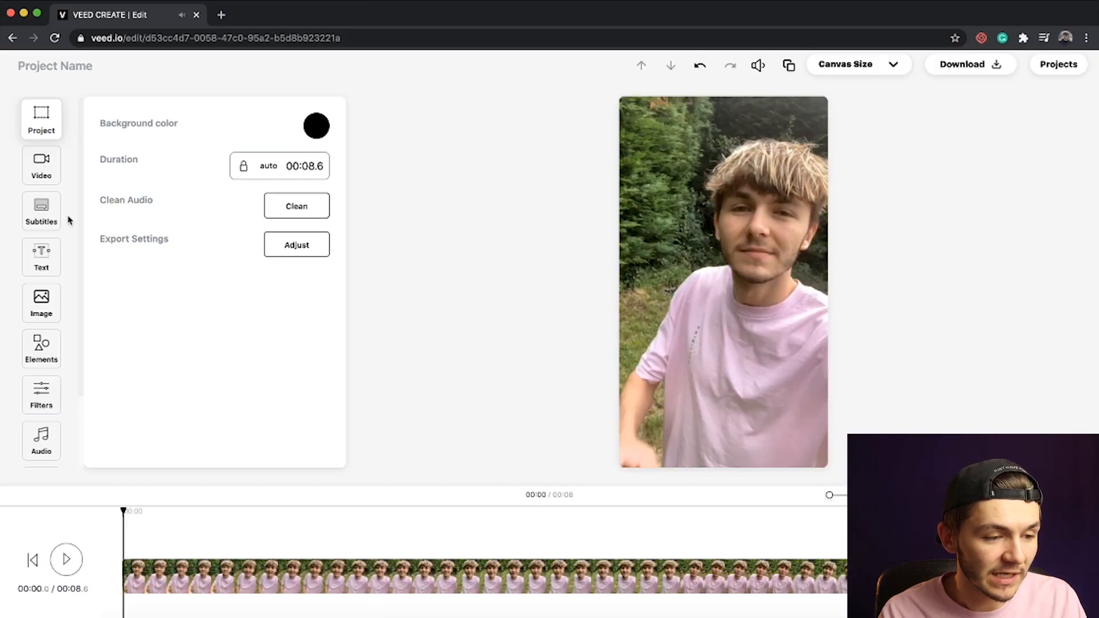
{"action": "mouse_move", "coordinate": [344, 343]}
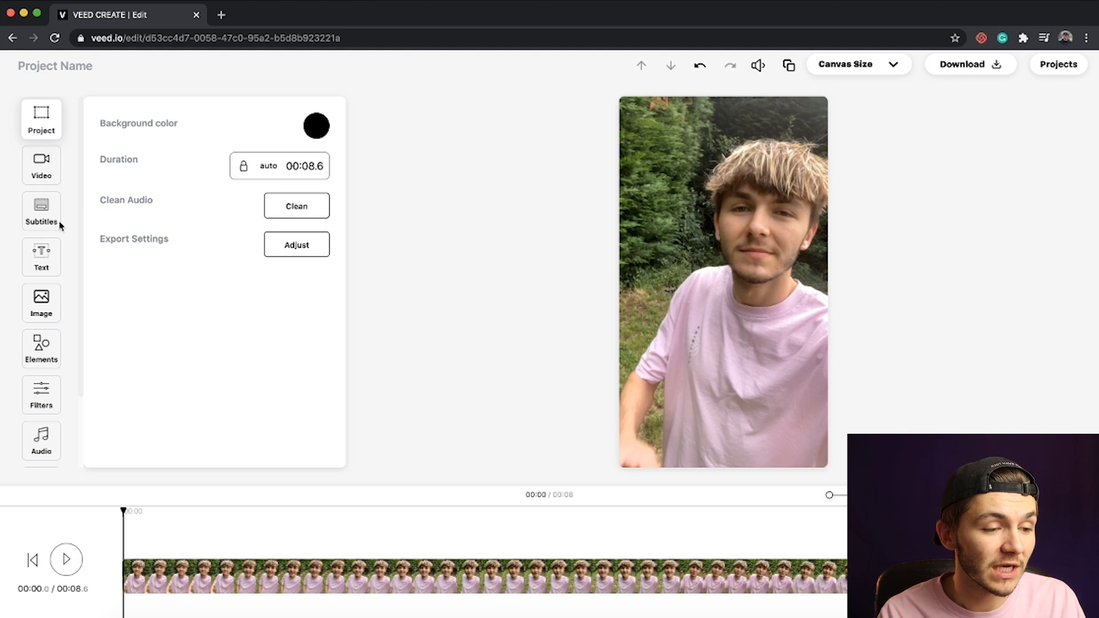
{"action": "left_click", "coordinate": [41, 211]}
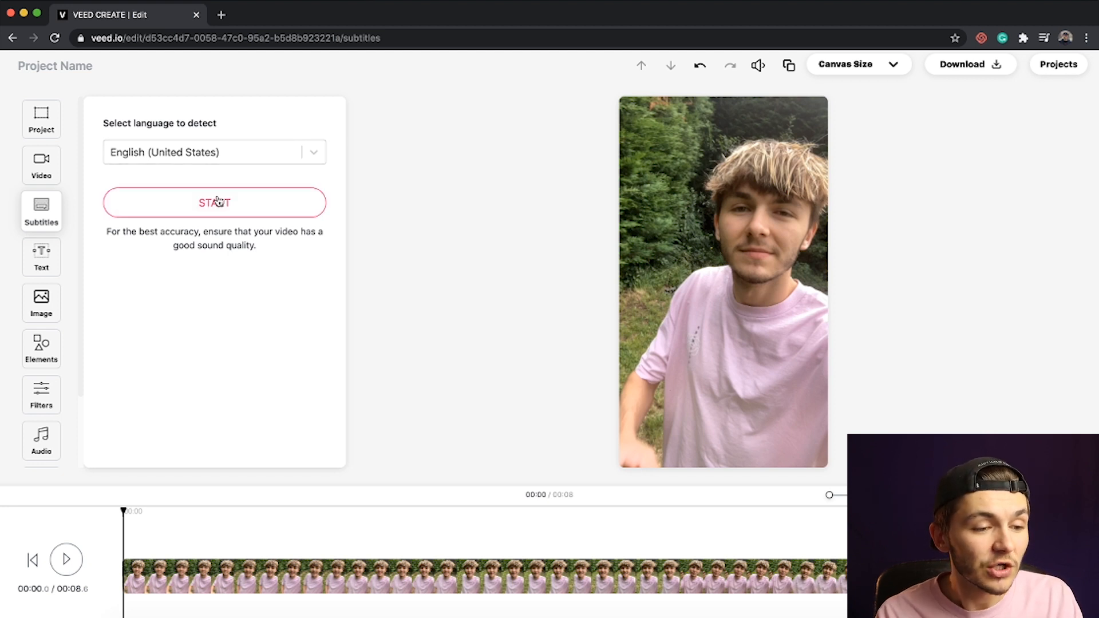
- Start auto-transcription, generating five timed English subtitle lines on the timeline
{"action": "left_click", "coordinate": [214, 152]}
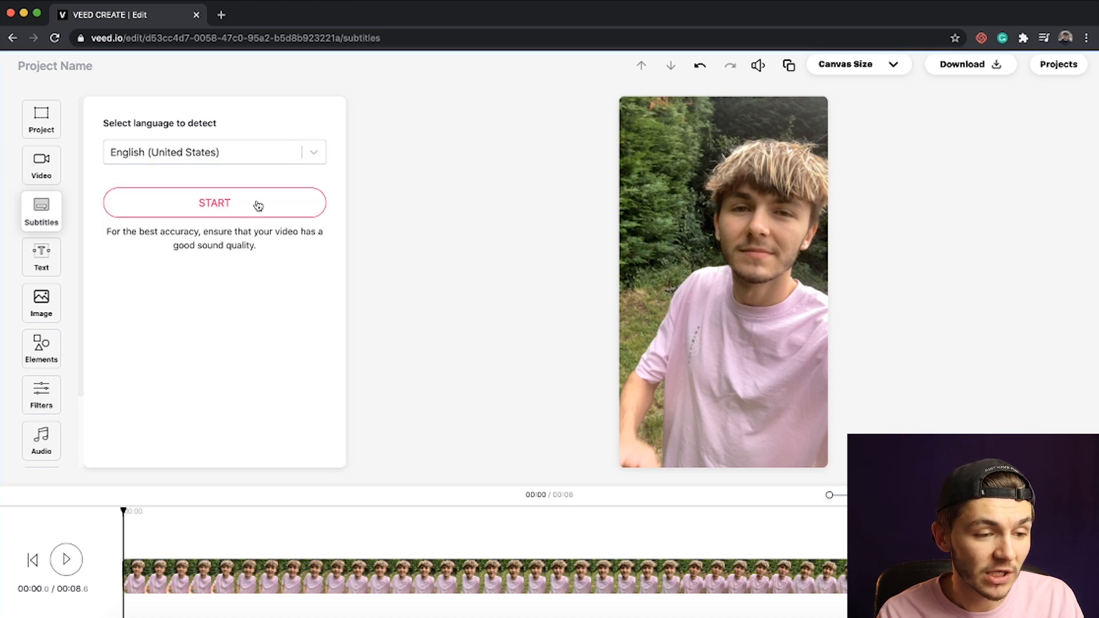
{"action": "left_click", "coordinate": [214, 203]}
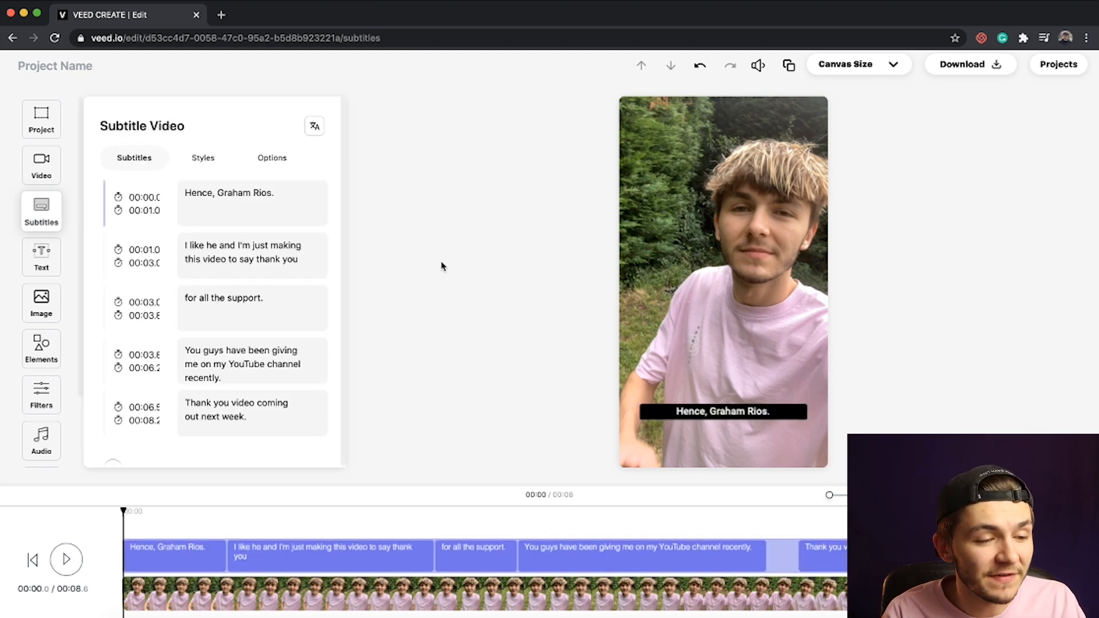
{"action": "mouse_move", "coordinate": [273, 360]}
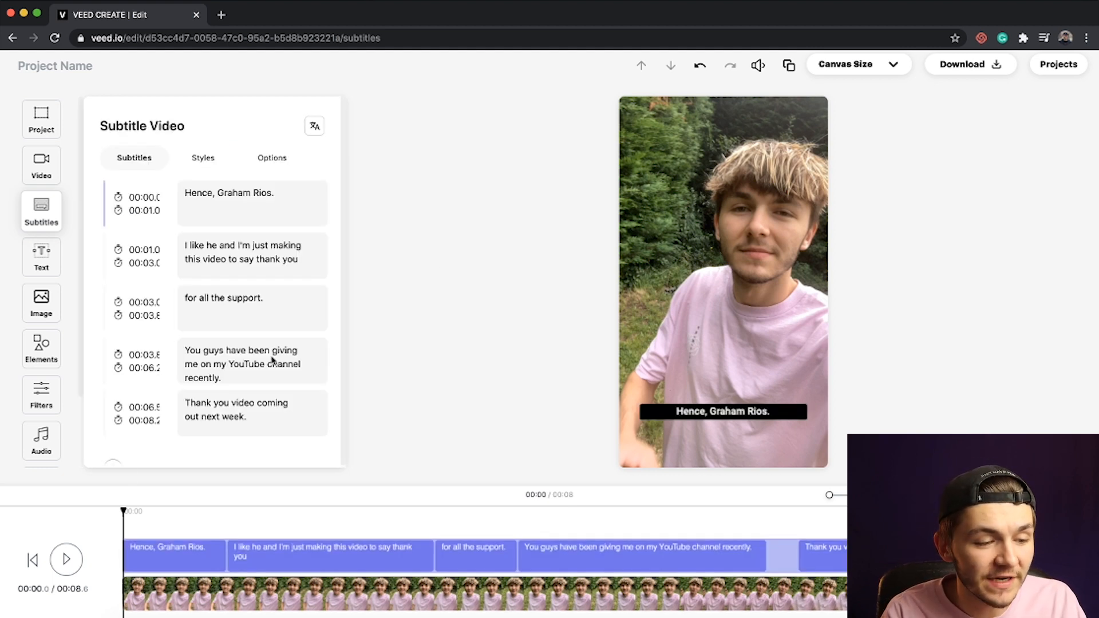
{"action": "left_click", "coordinate": [66, 559]}
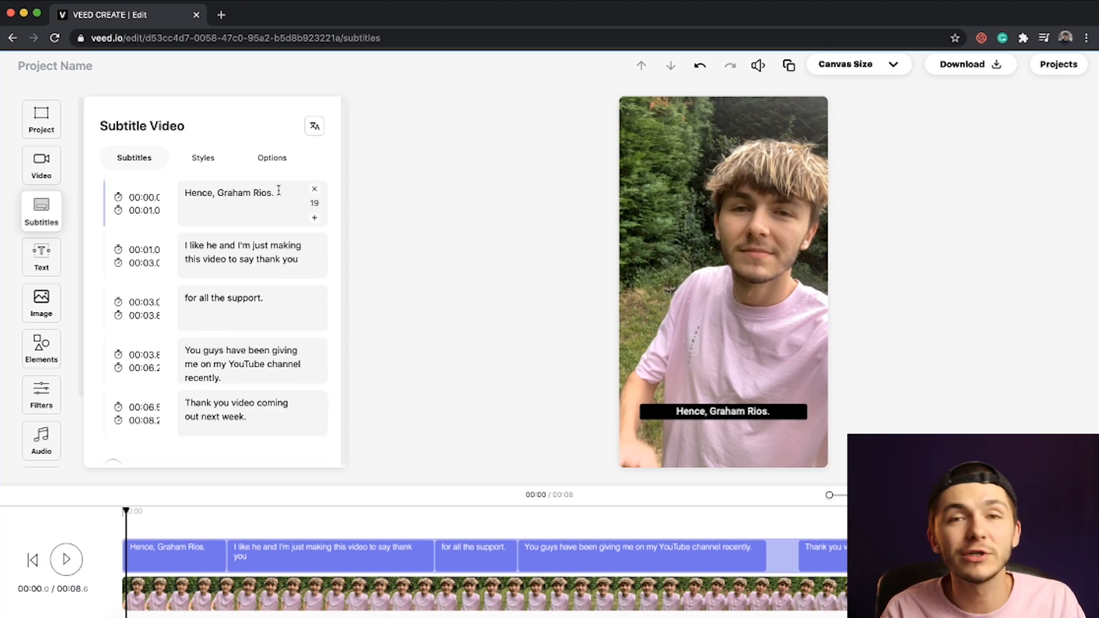
- Retype the misheard opening so the captions read "Hey, Instagram Reels" and "Alec here..."
{"action": "double_click", "coordinate": [245, 193]}
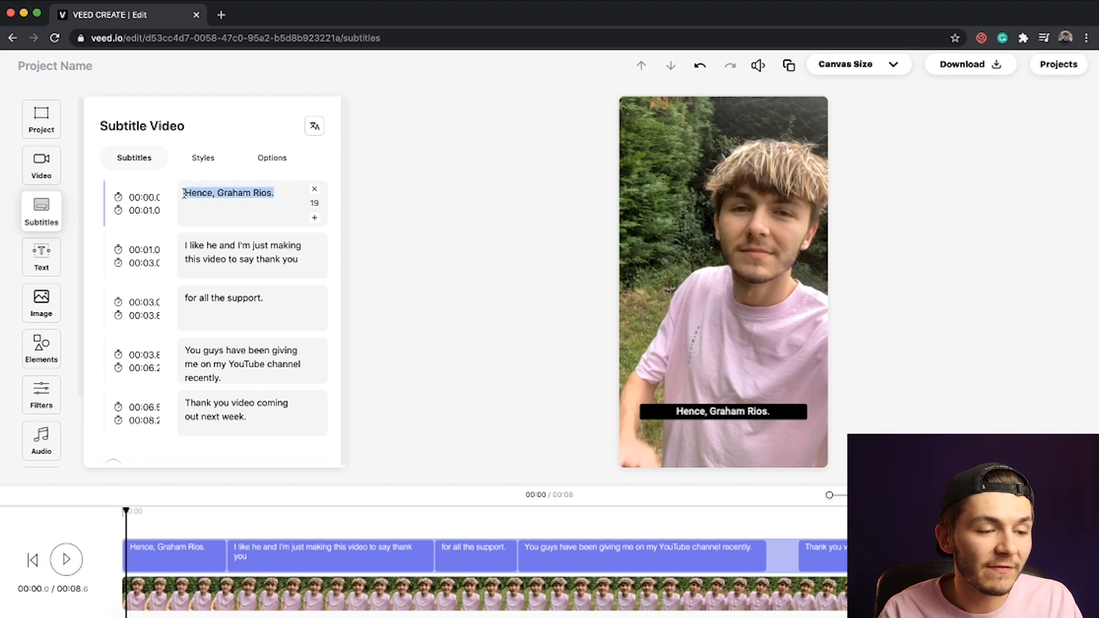
{"action": "left_click", "coordinate": [231, 204]}
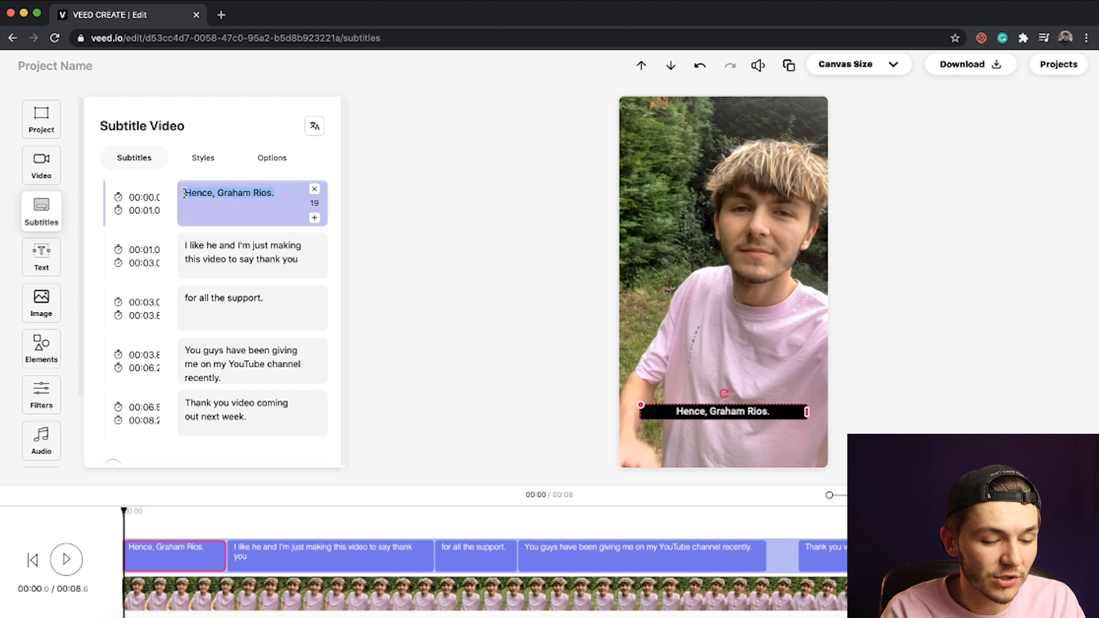
{"action": "type", "text": "Hey, I"}
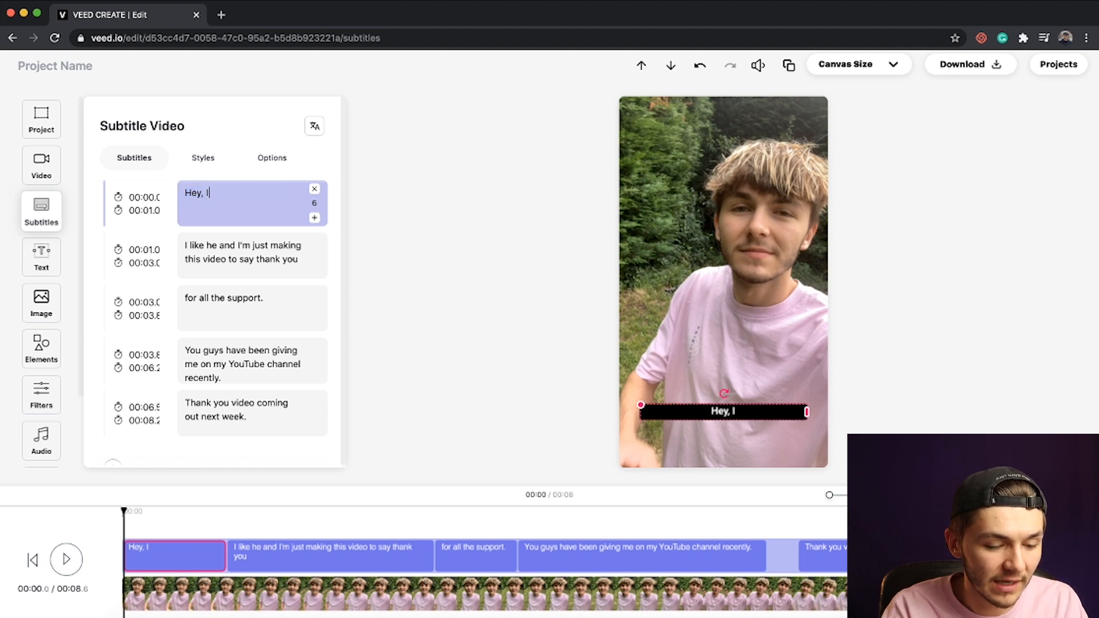
{"action": "type", "text": "Instagram Reels"}
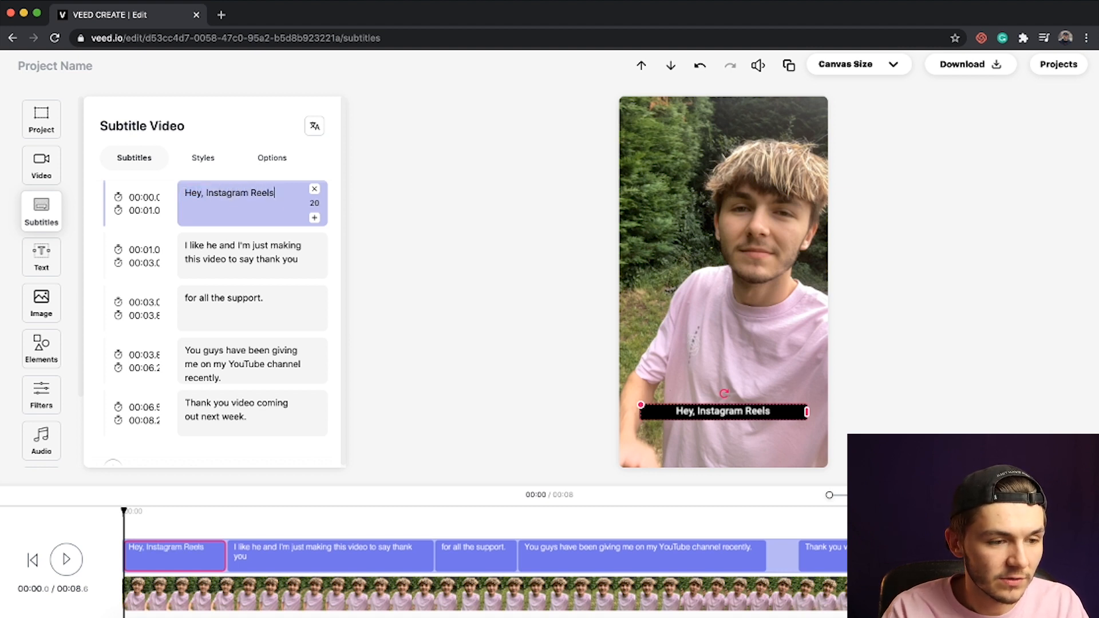
{"action": "left_click", "coordinate": [67, 560]}
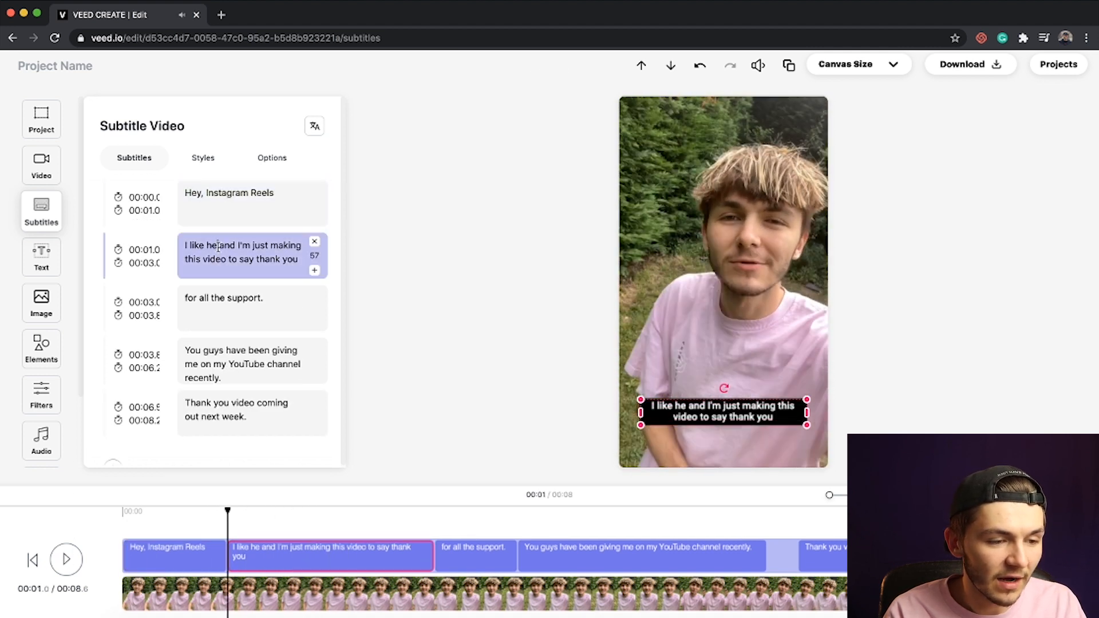
{"action": "type", "text": "AI"}
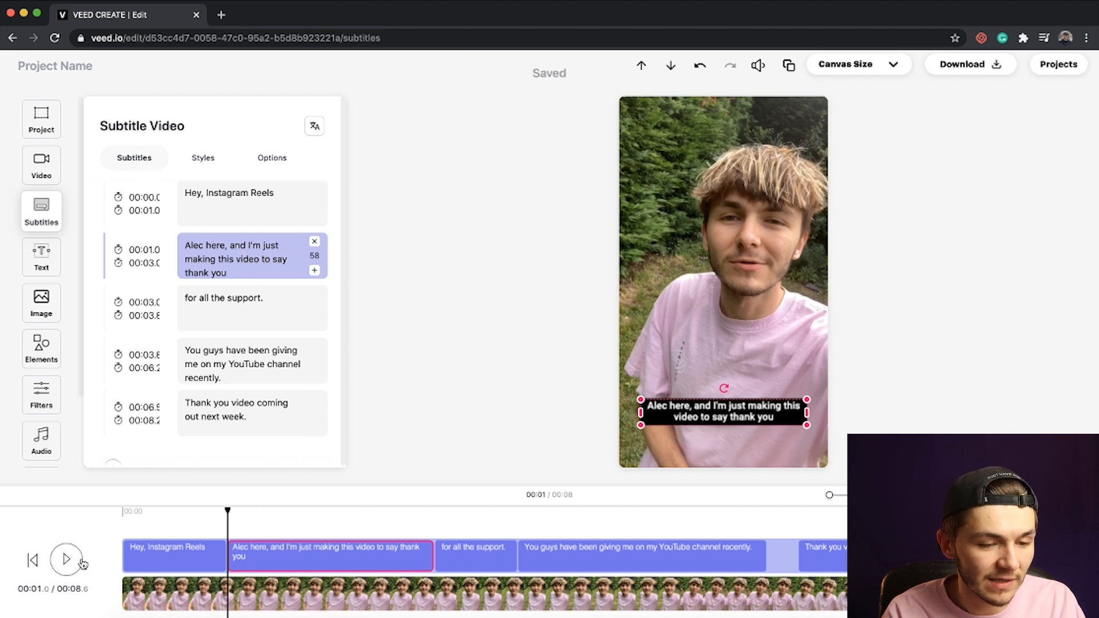
- Play the video to check the corrected subtitles and select the last caption on the preview
{"action": "left_click", "coordinate": [66, 560]}
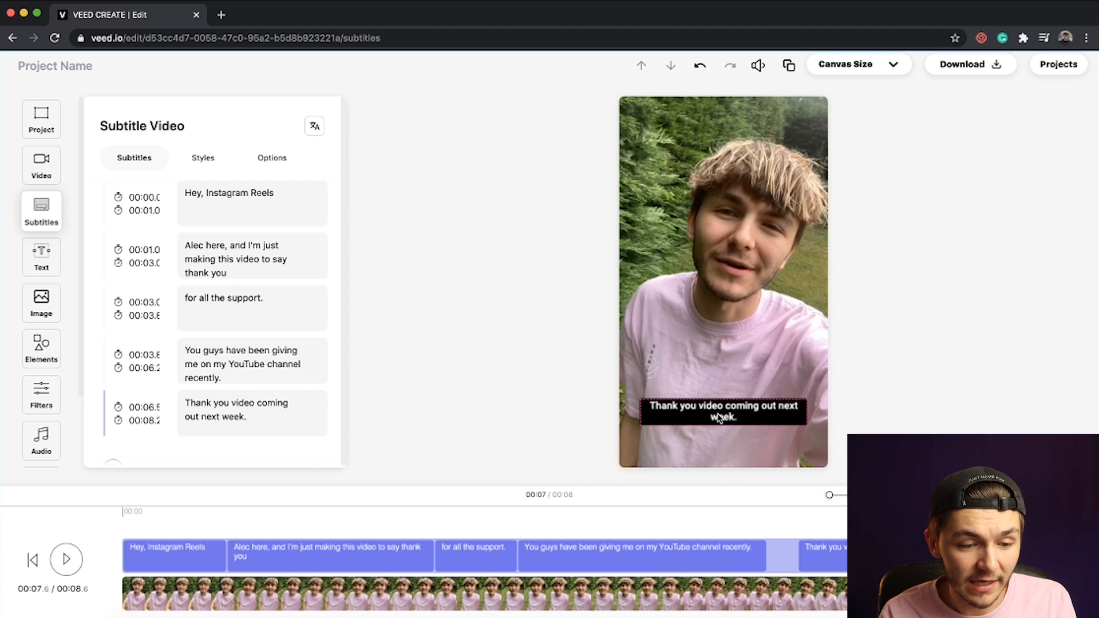
{"action": "left_click", "coordinate": [724, 411]}
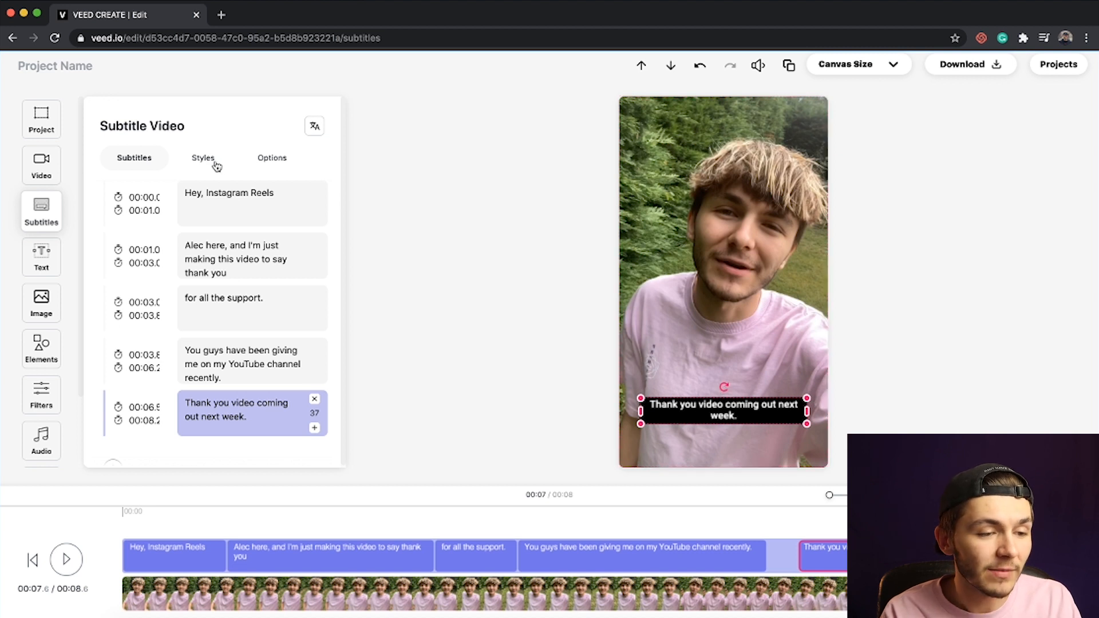
- Apply the dark Block Subtitle Style from the Styles options
{"action": "left_click", "coordinate": [203, 158]}
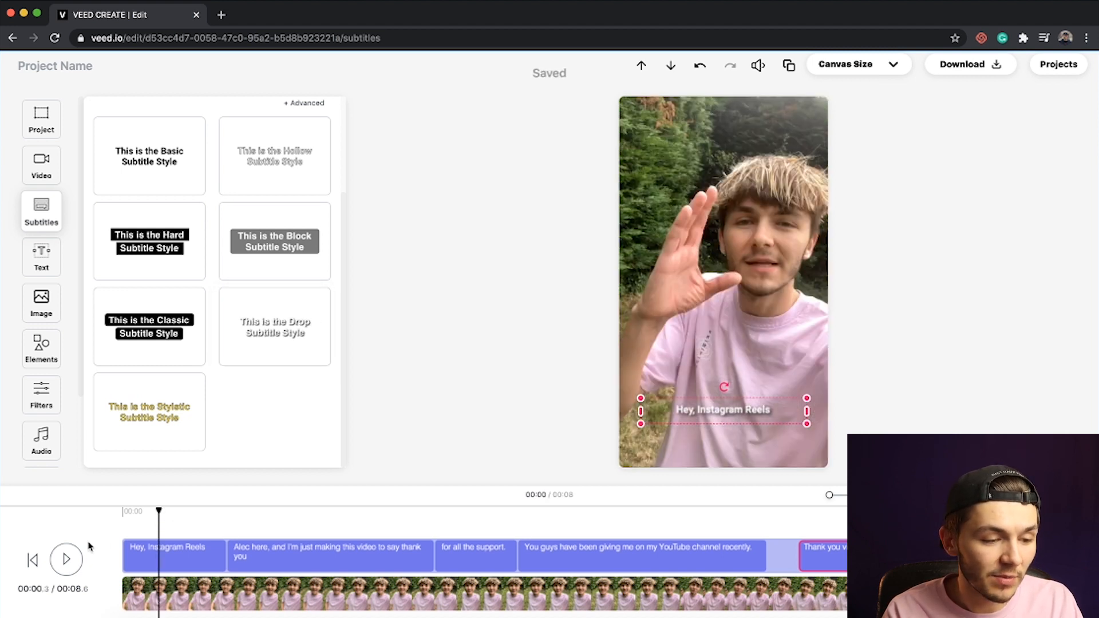
{"action": "left_click", "coordinate": [66, 559]}
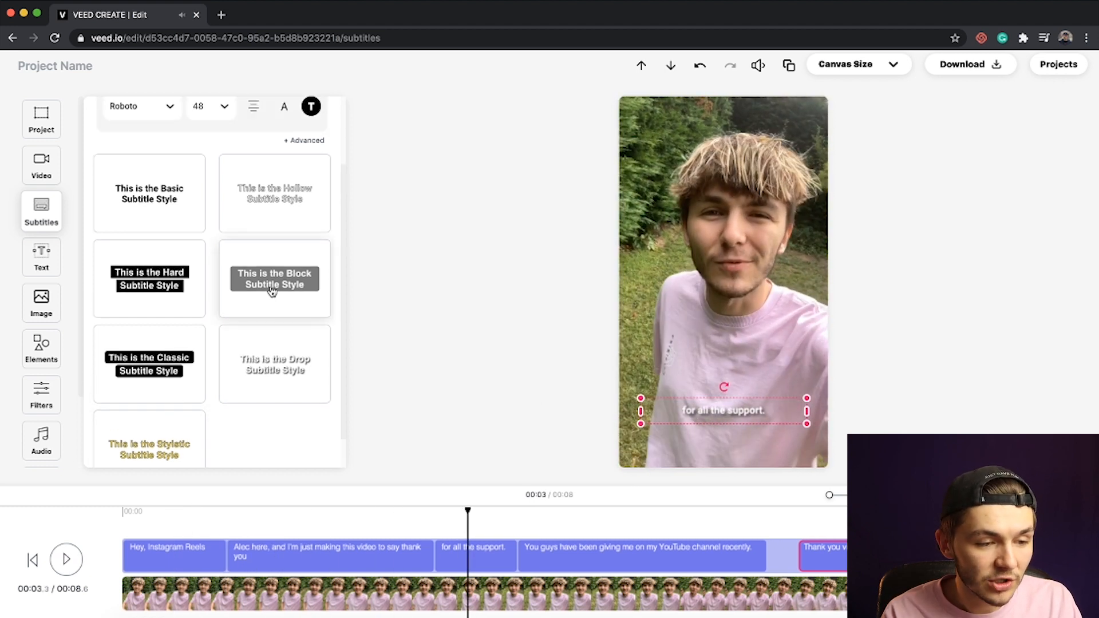
{"action": "left_click", "coordinate": [273, 279]}
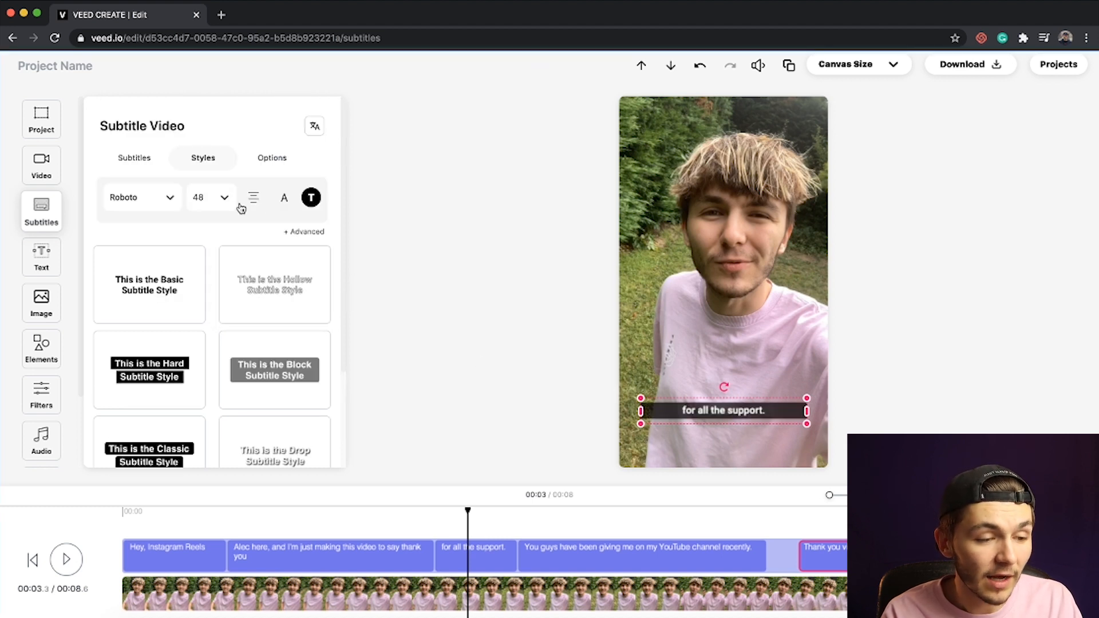
- Raise the subtitle font size to 60, up to 68, and preview the new look
{"action": "left_click", "coordinate": [210, 197]}
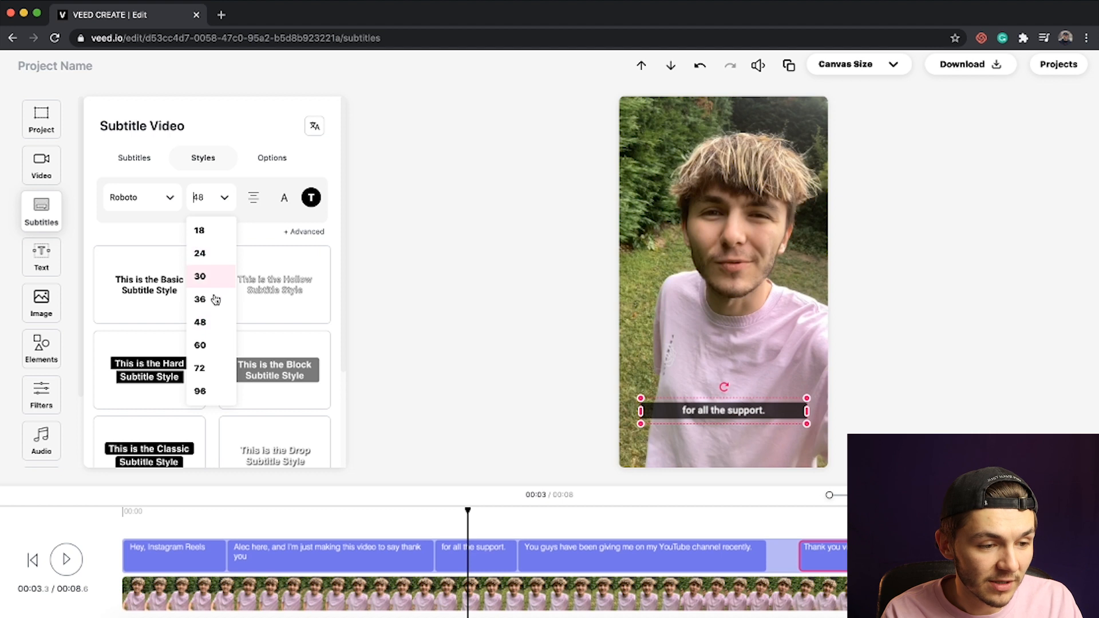
{"action": "left_click", "coordinate": [199, 345]}
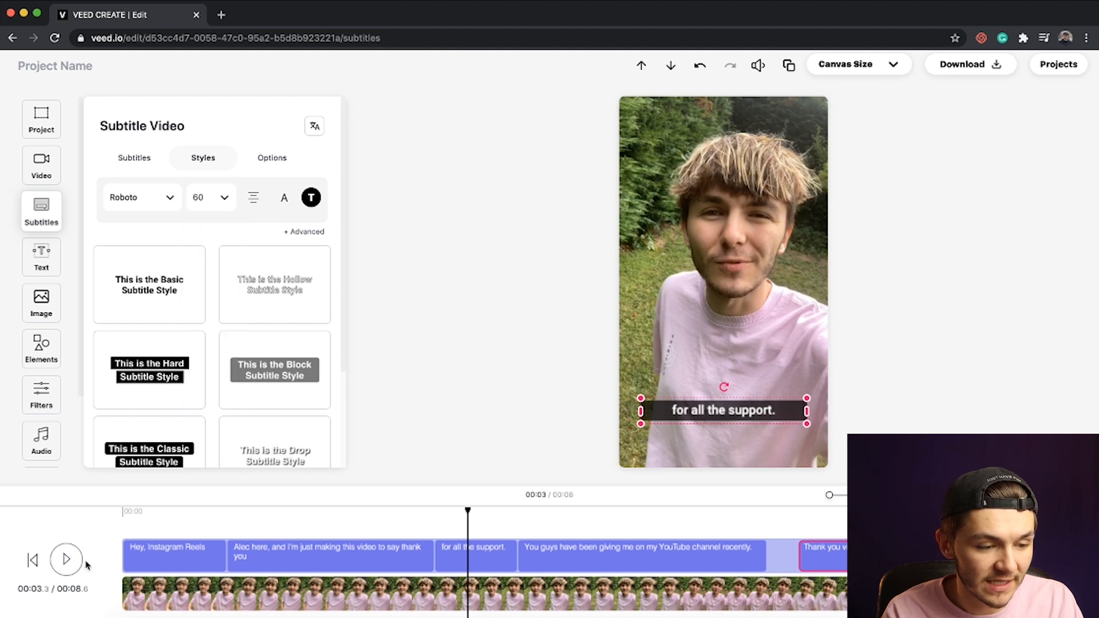
{"action": "left_click", "coordinate": [66, 559]}
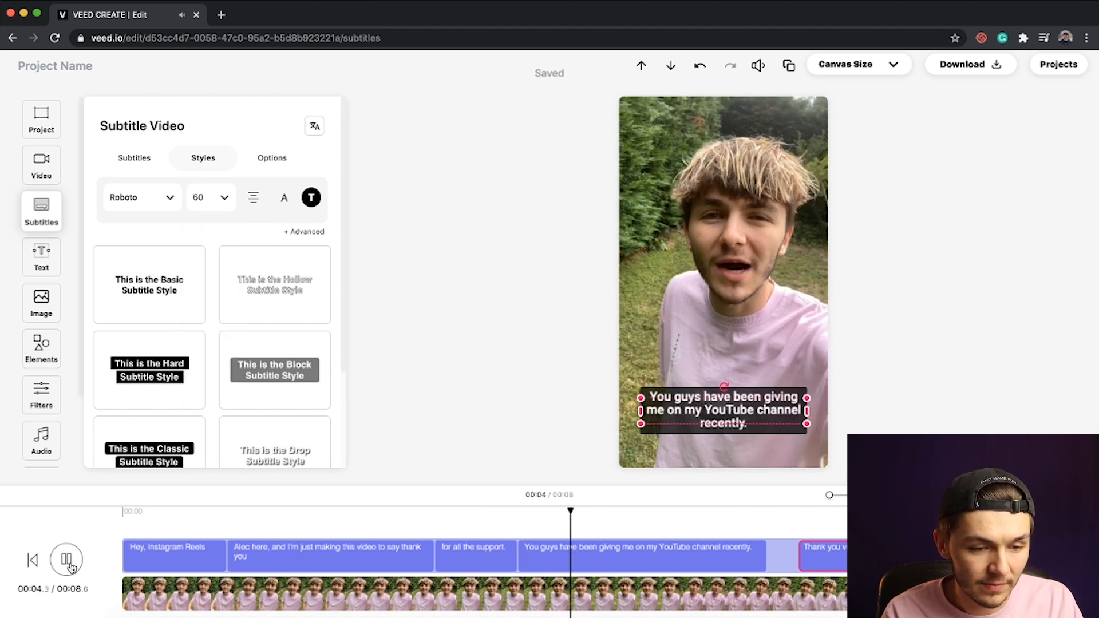
{"action": "left_click", "coordinate": [67, 560]}
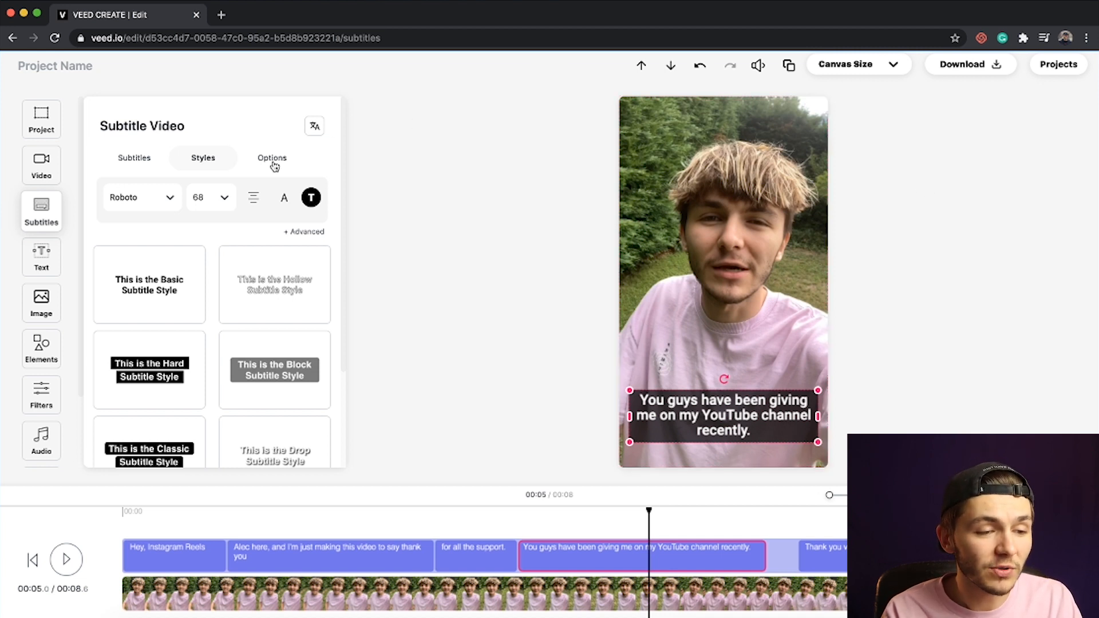
- Download the subtitles as an .srt file (subtitles.zip) from the Options section
{"action": "left_click", "coordinate": [272, 158]}
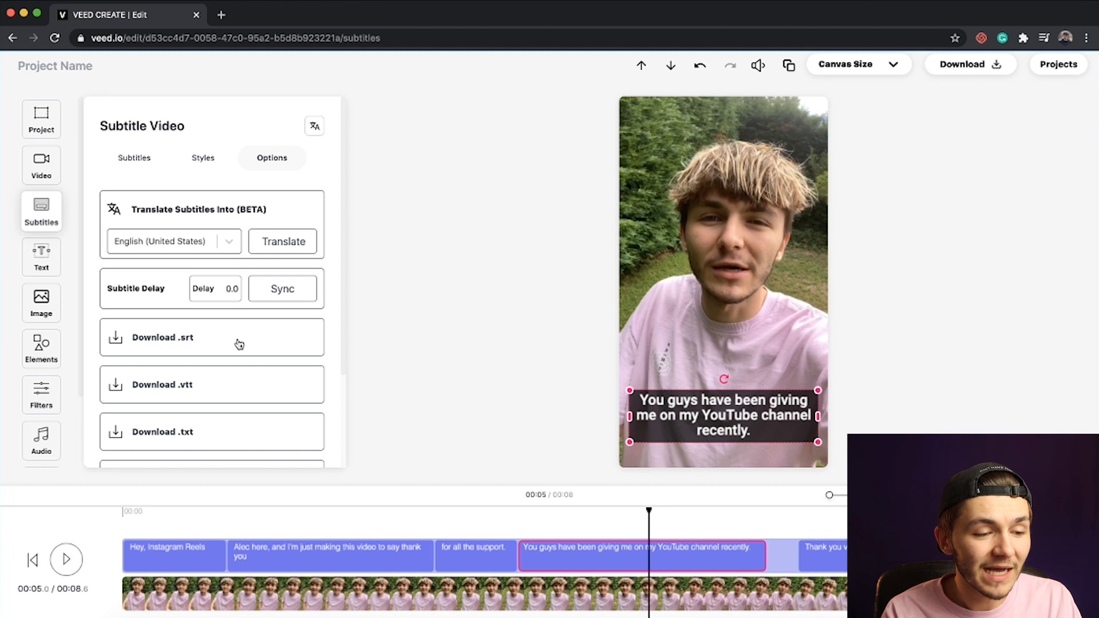
{"action": "mouse_move", "coordinate": [412, 340]}
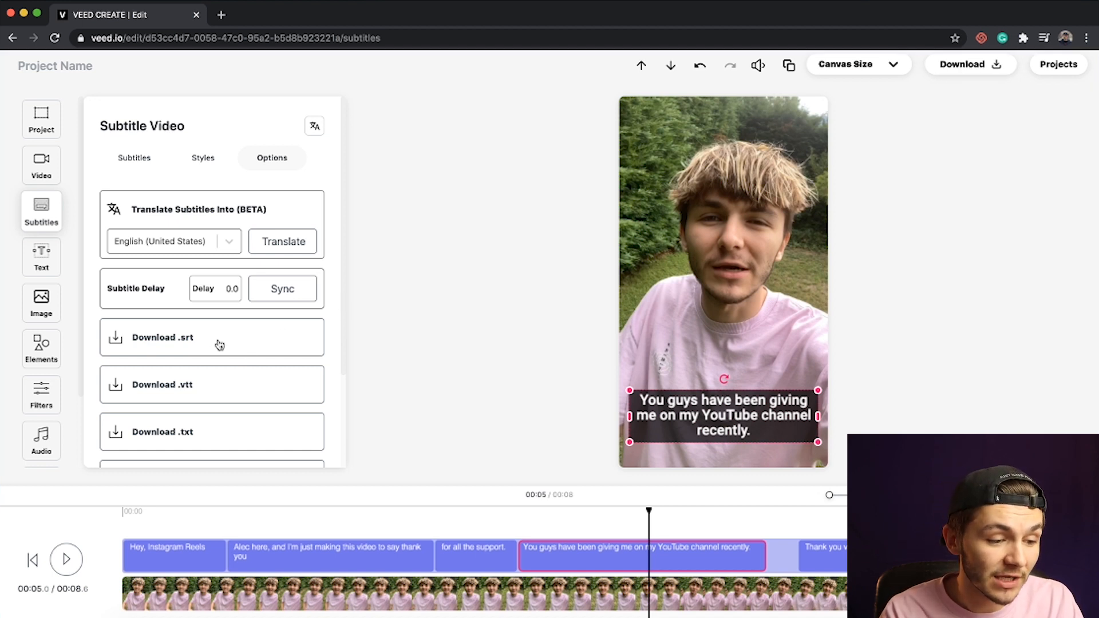
{"action": "left_click", "coordinate": [163, 336]}
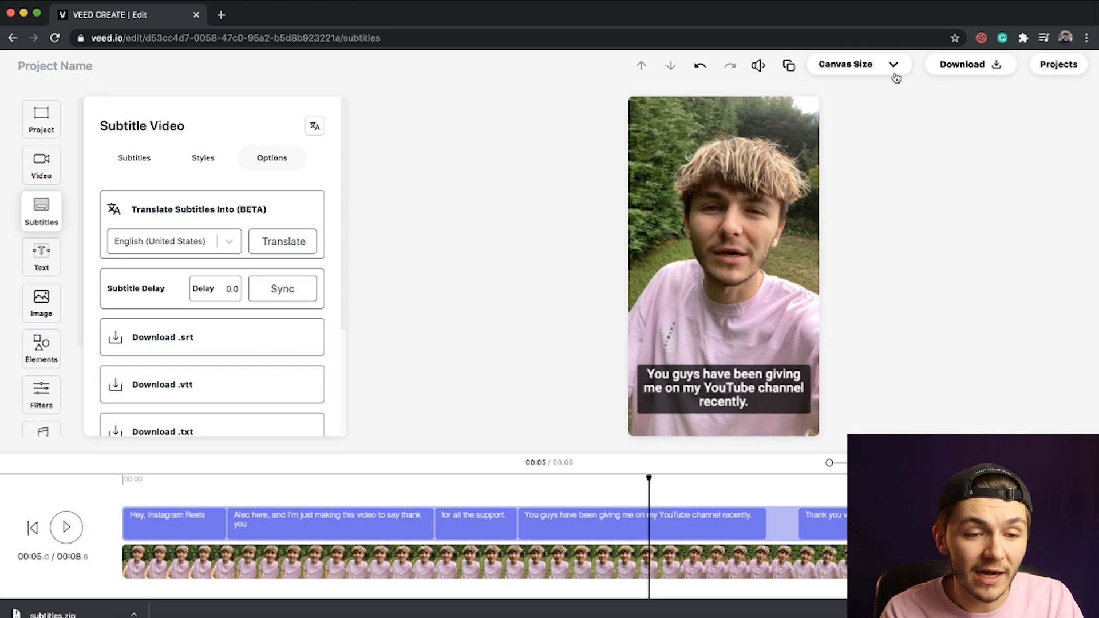
- Resize the canvas to the TW & FB Portrait 4:5 format and return to the subtitle list
{"action": "left_click", "coordinate": [857, 64]}
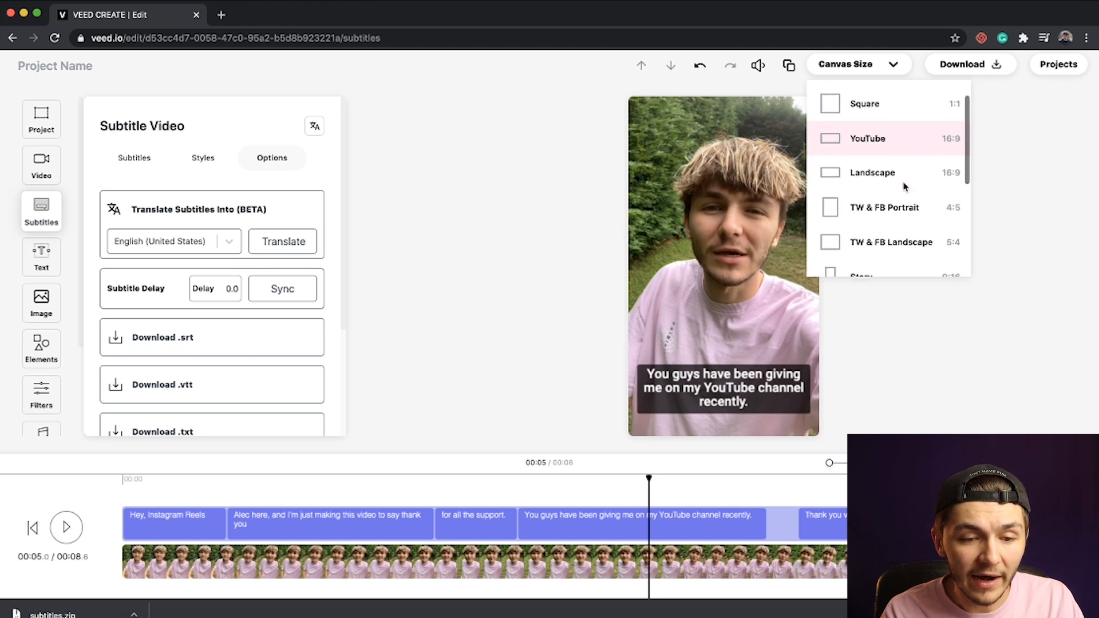
{"action": "scroll", "scroll_direction": "down", "scroll_amount": 3}
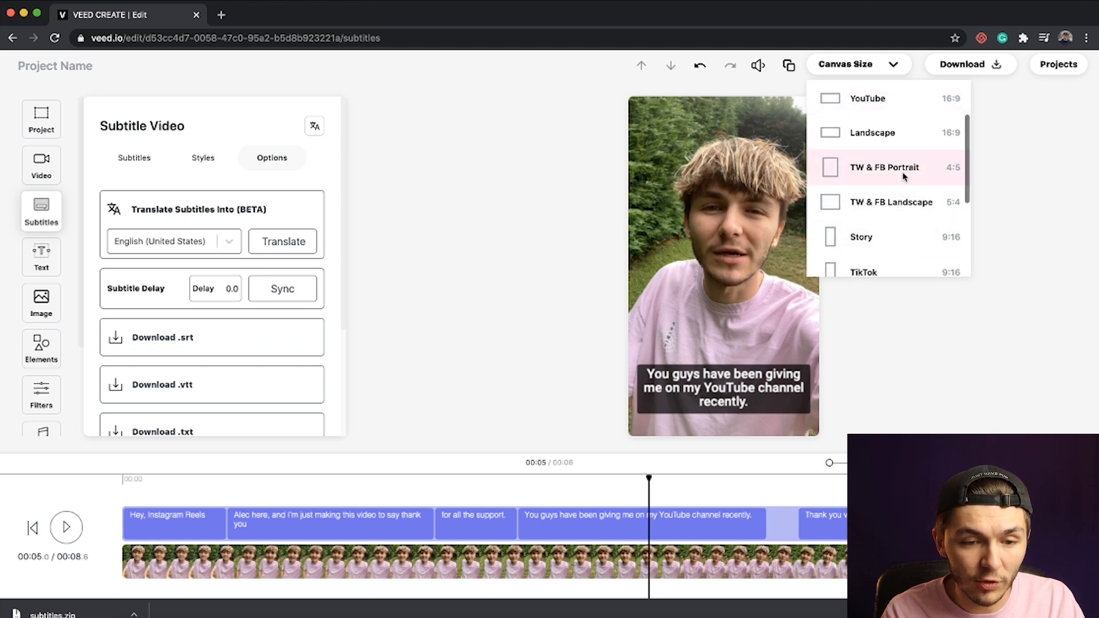
{"action": "left_click", "coordinate": [885, 167]}
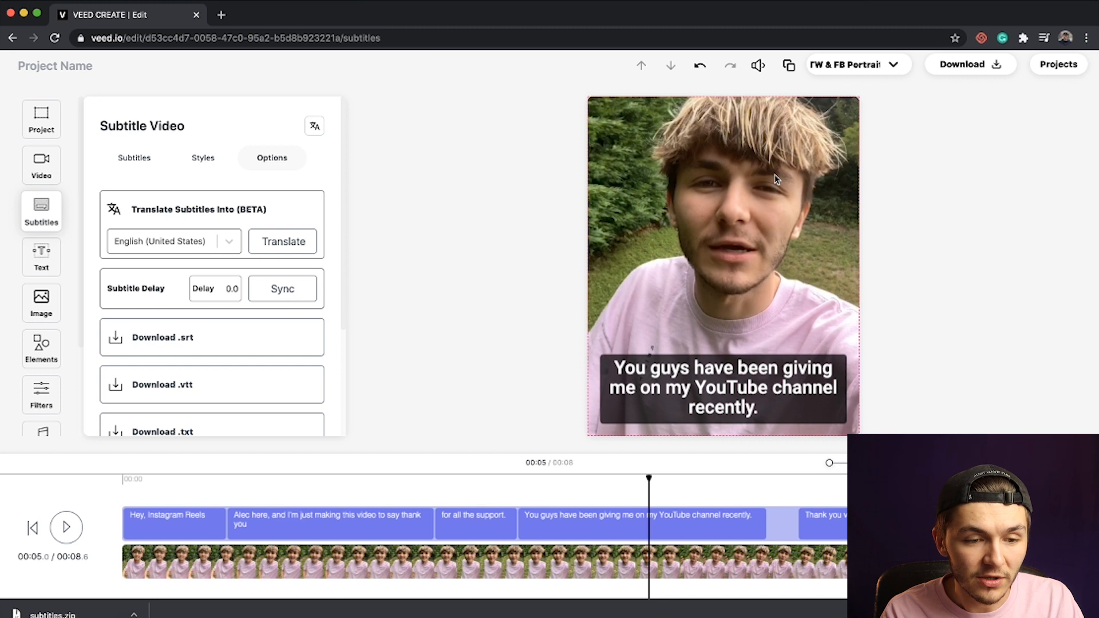
{"action": "left_click", "coordinate": [42, 118]}
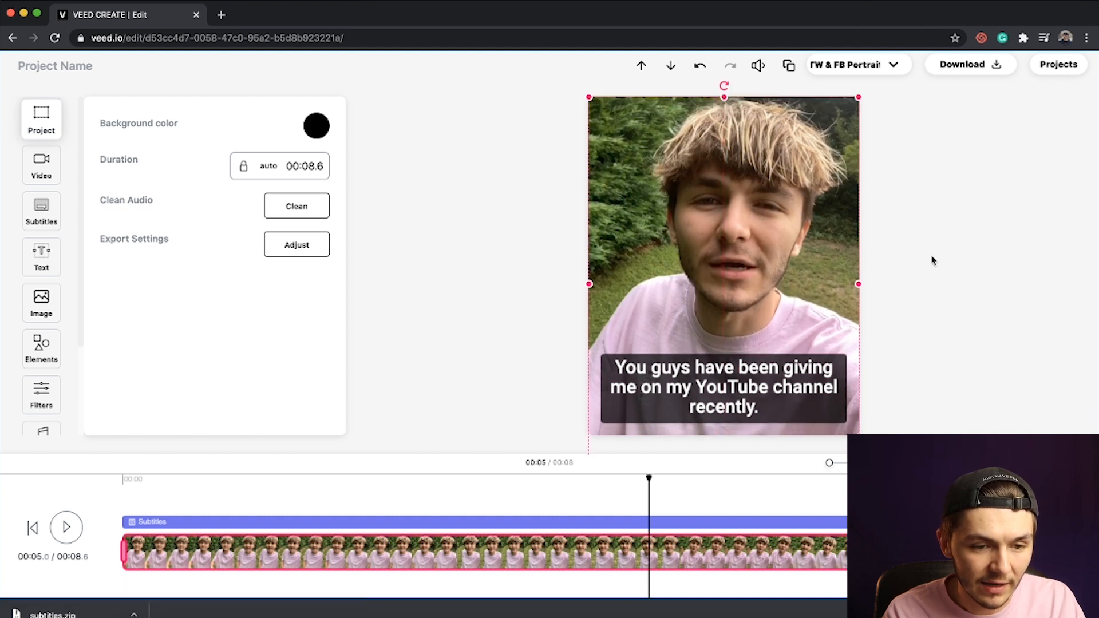
{"action": "left_click", "coordinate": [42, 210]}
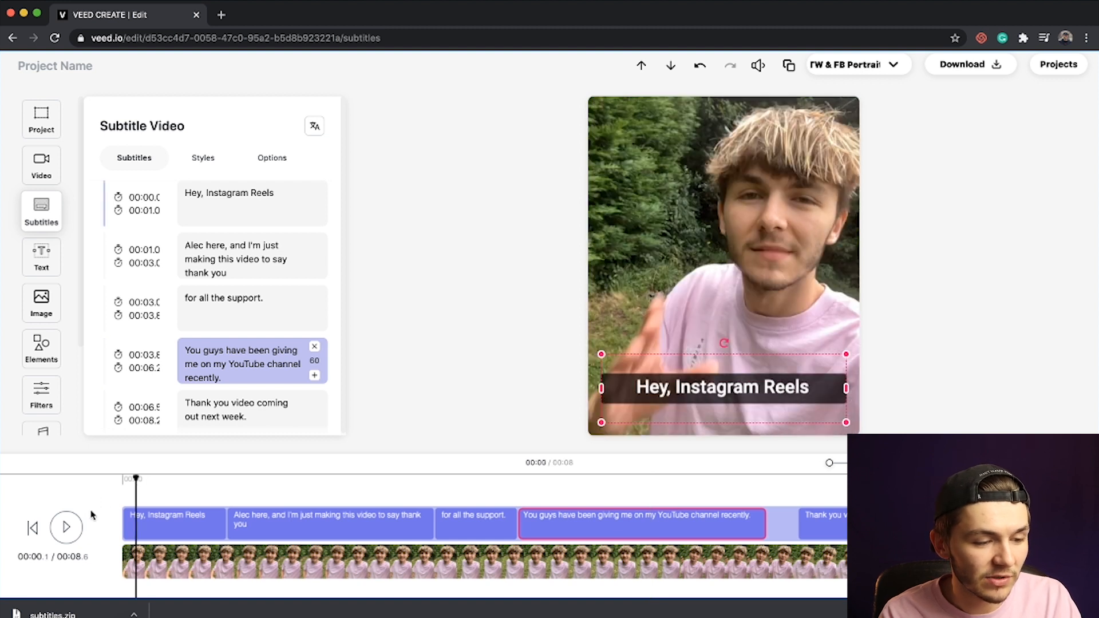
- Preview the 4:5 layout, then start rendering the captioned video in HD for download
{"action": "left_click", "coordinate": [67, 528]}
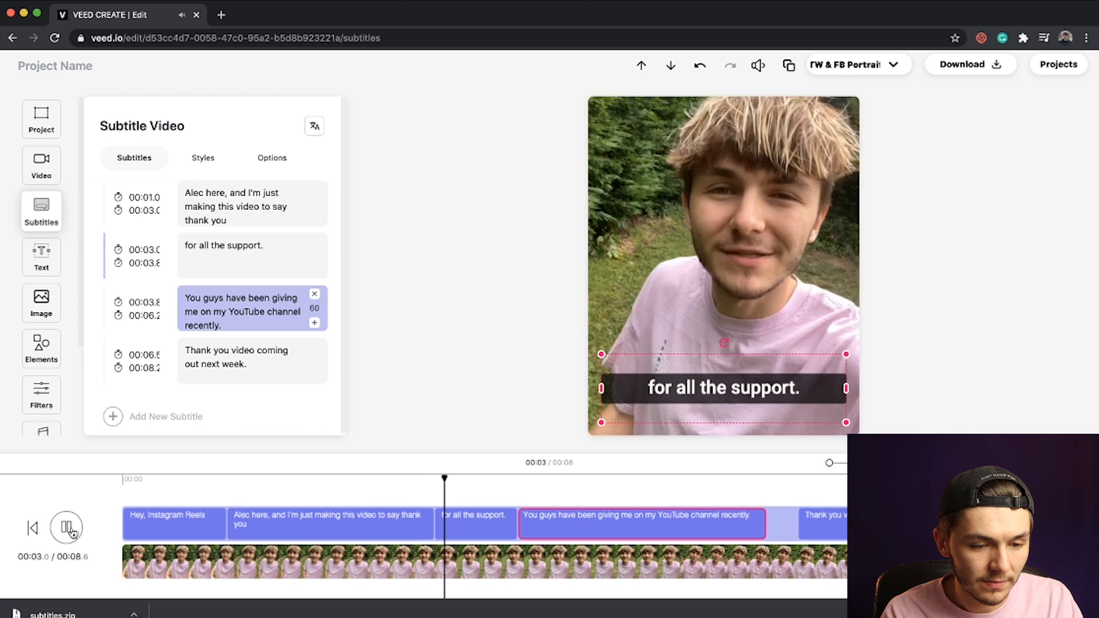
{"action": "left_click", "coordinate": [66, 527]}
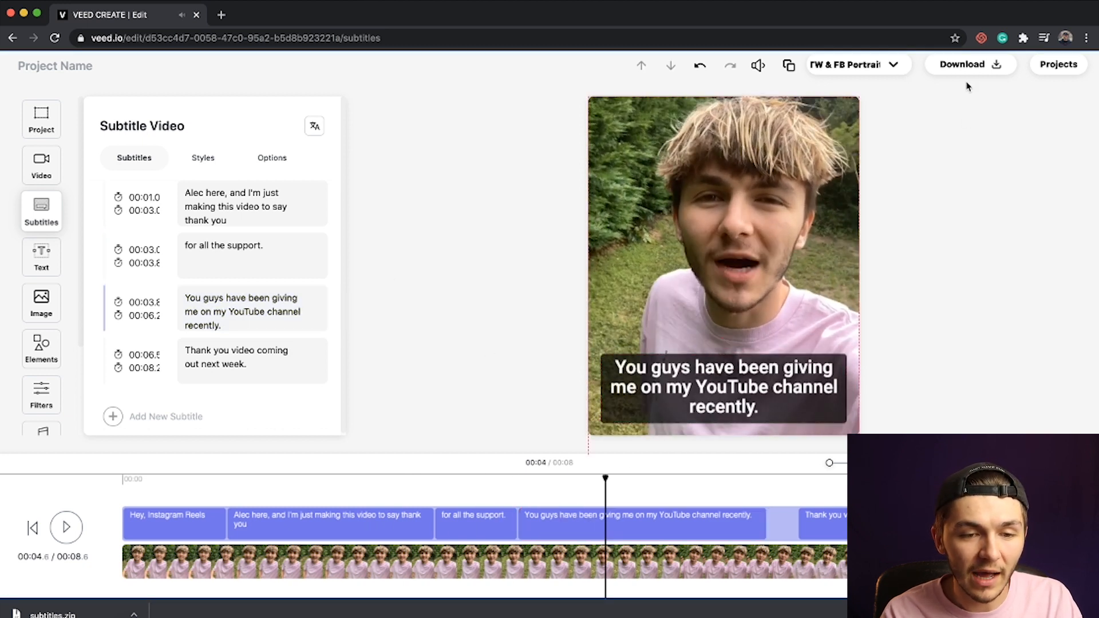
{"action": "left_click", "coordinate": [966, 64]}
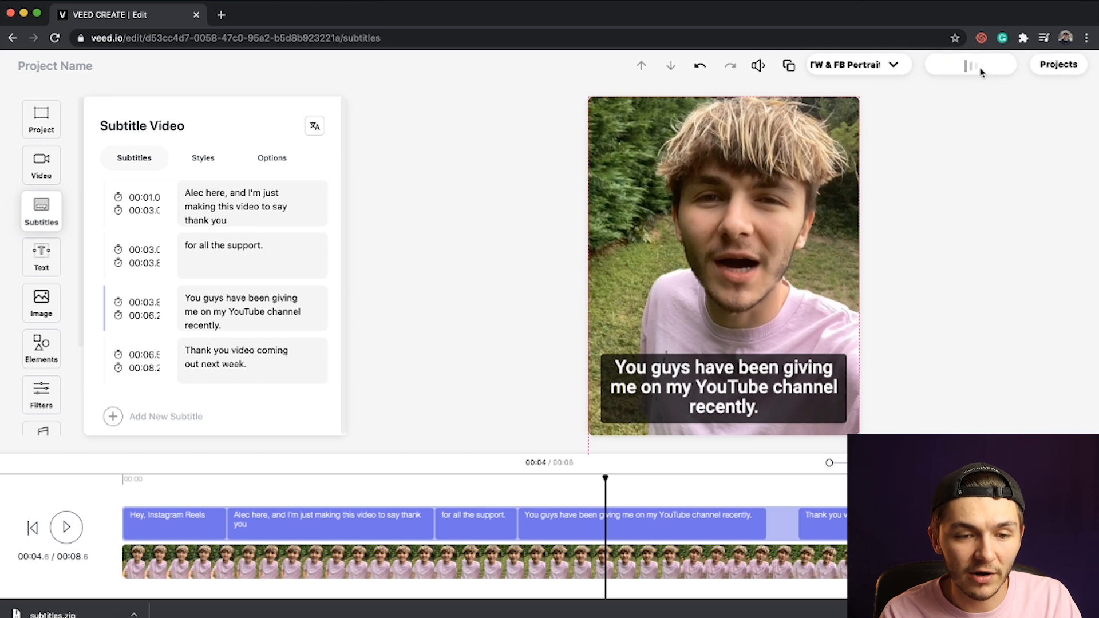
{"action": "left_click", "coordinate": [971, 64]}
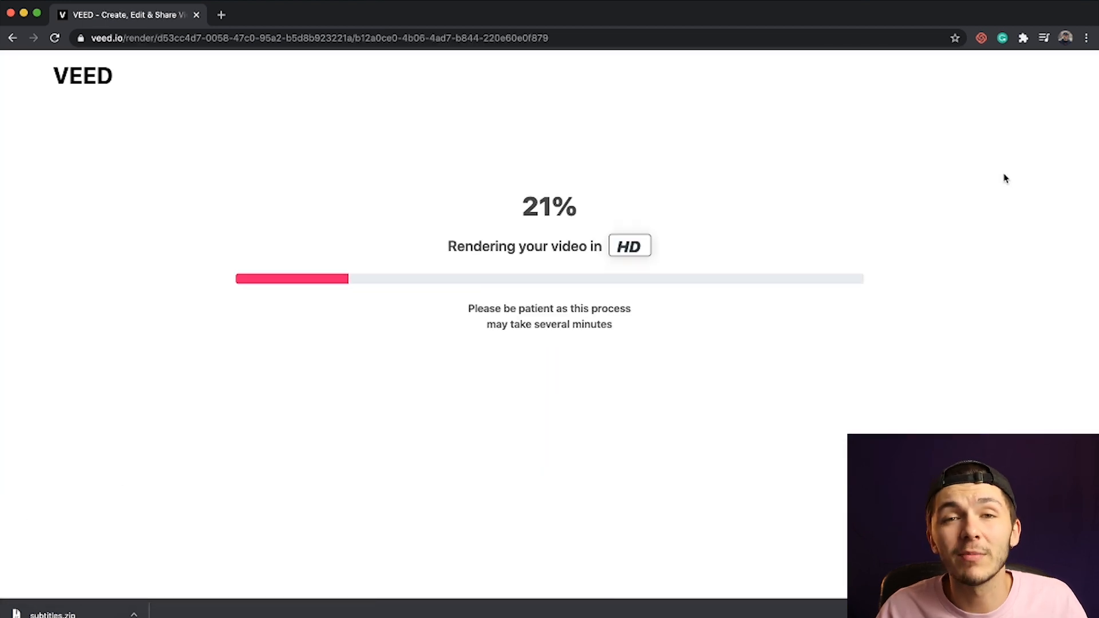